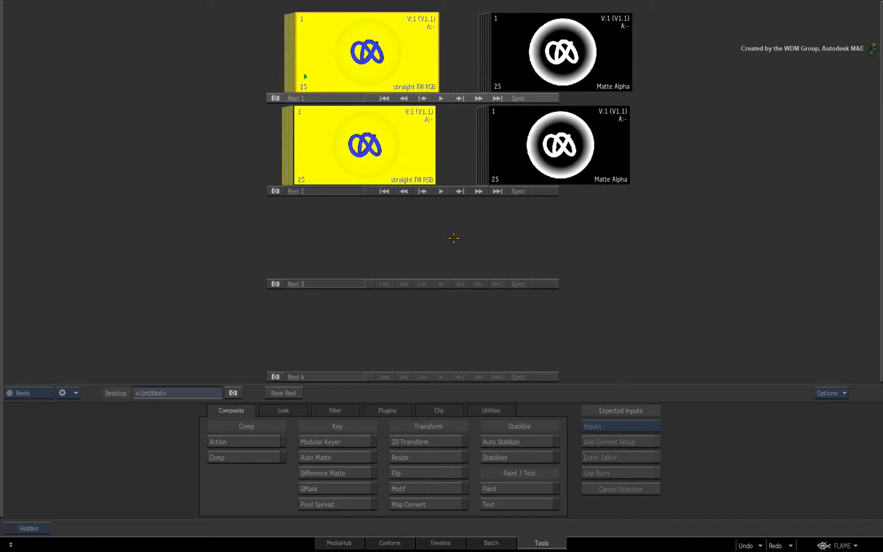
{"action": "mouse_move", "coordinate": [458, 239]}
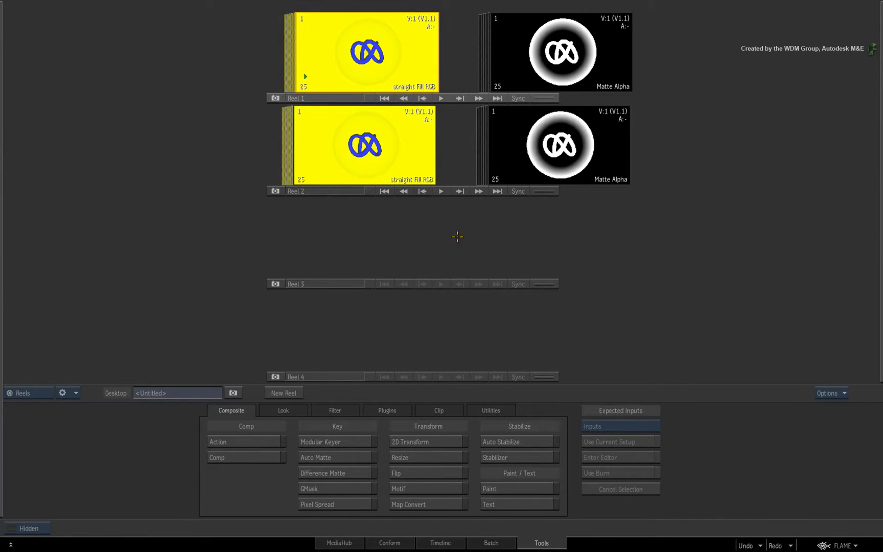
{"action": "mouse_move", "coordinate": [458, 232]}
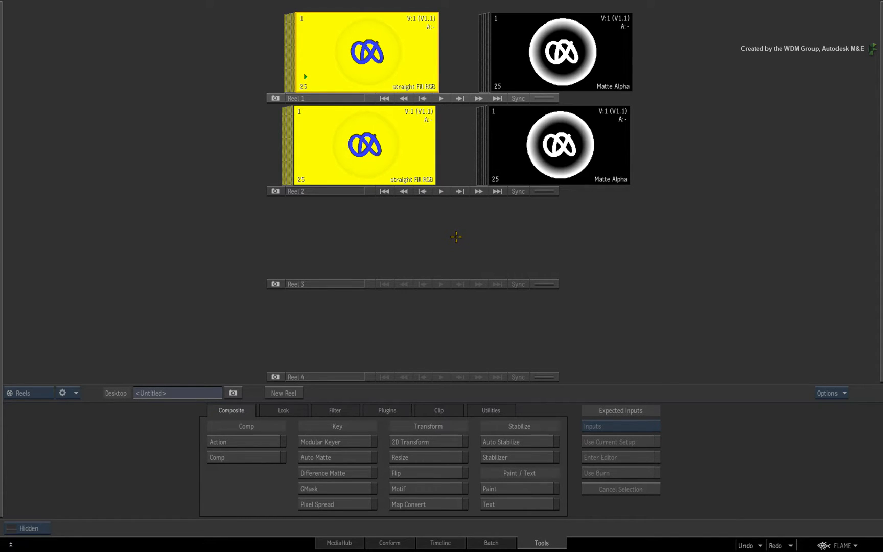
{"action": "mouse_move", "coordinate": [450, 239]}
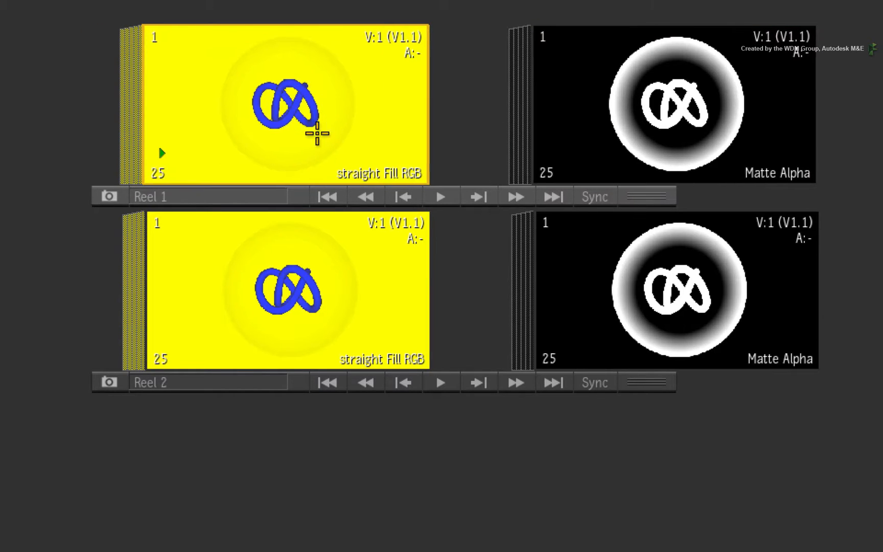
{"action": "mouse_move", "coordinate": [563, 351]}
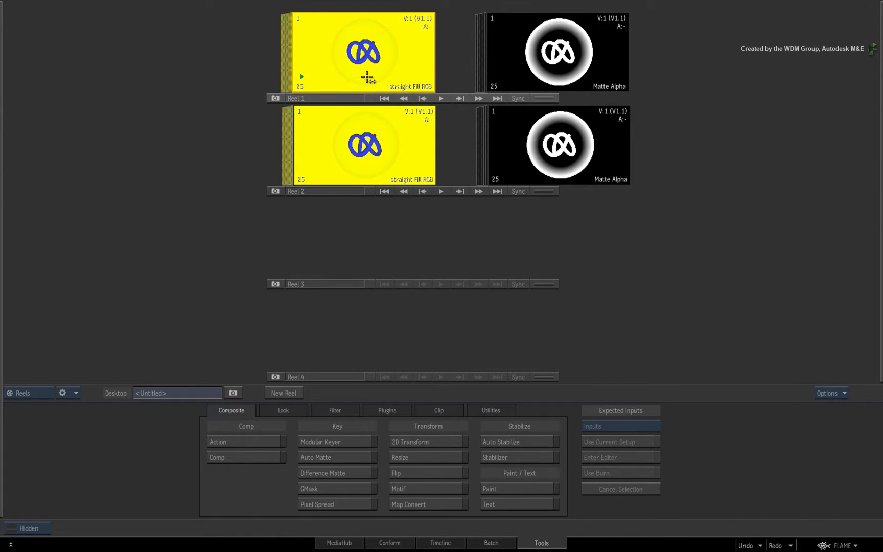
{"action": "mouse_move", "coordinate": [367, 79]}
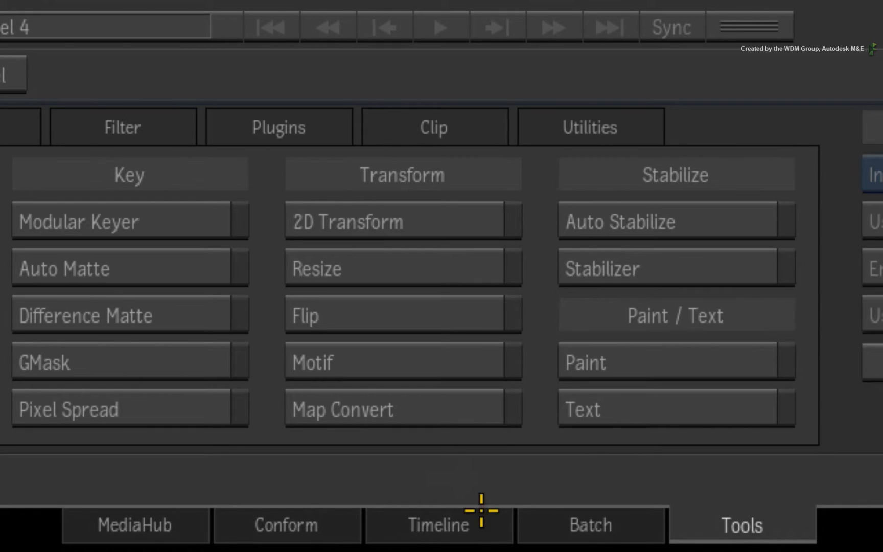
Show the straight Fill RGB clip in the Timeline with its matte container Comp settings
{"action": "left_click", "coordinate": [441, 543]}
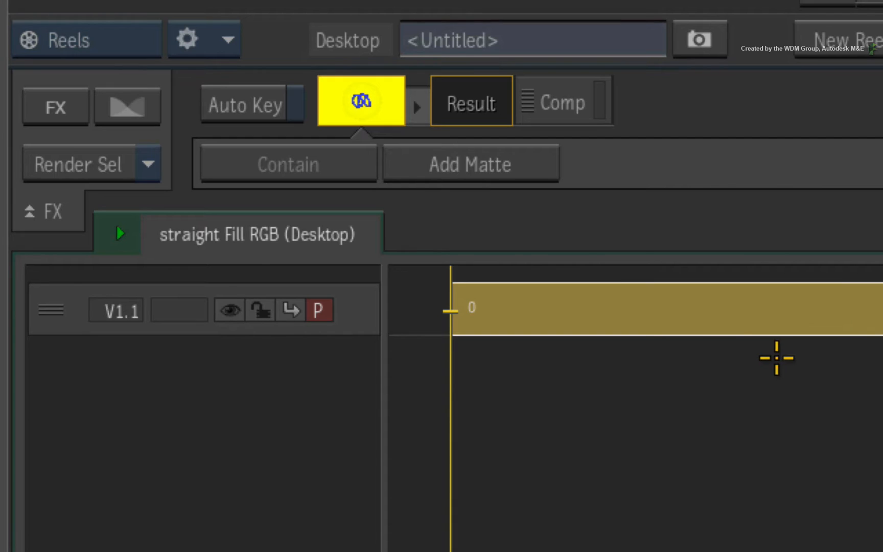
{"action": "mouse_move", "coordinate": [597, 167]}
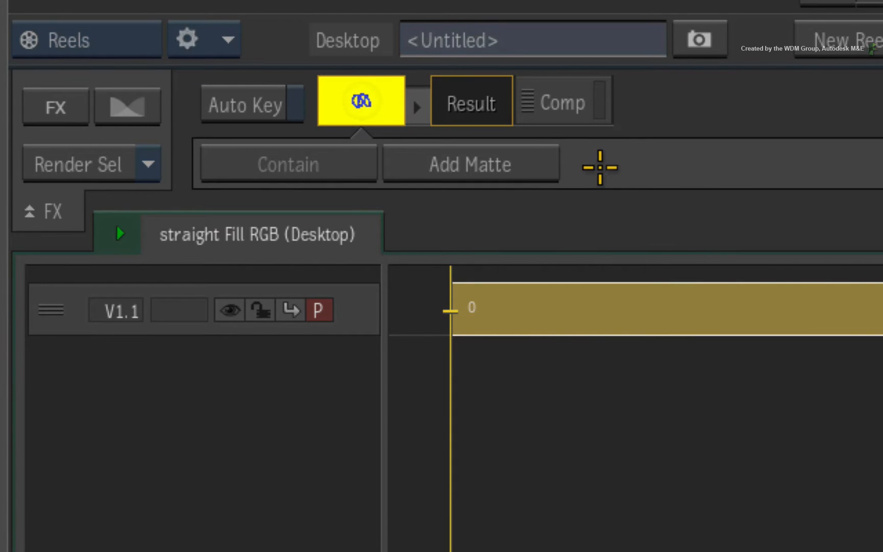
{"action": "mouse_move", "coordinate": [591, 168]}
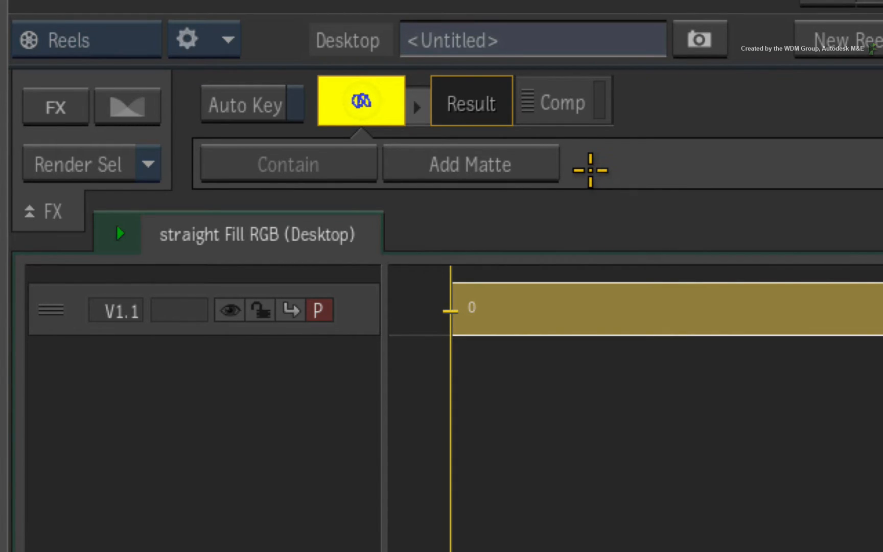
{"action": "mouse_move", "coordinate": [523, 177]}
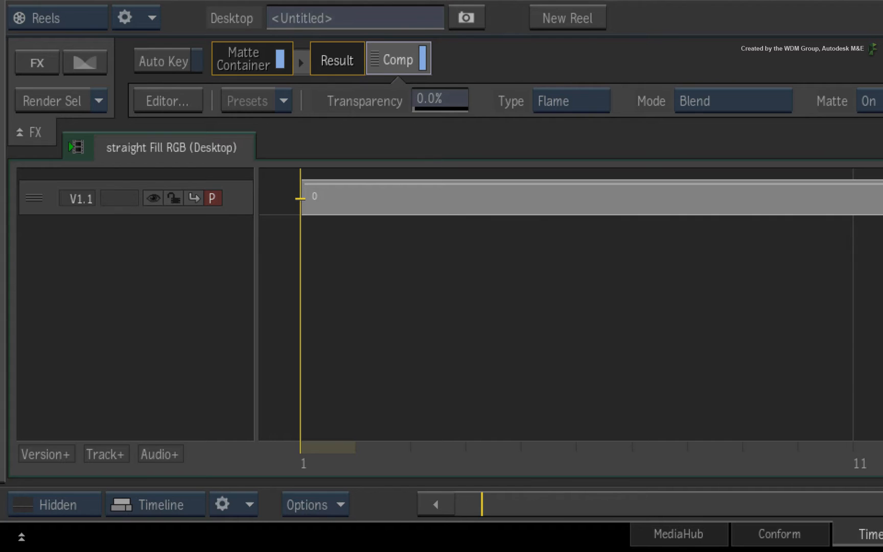
{"action": "mouse_move", "coordinate": [525, 202]}
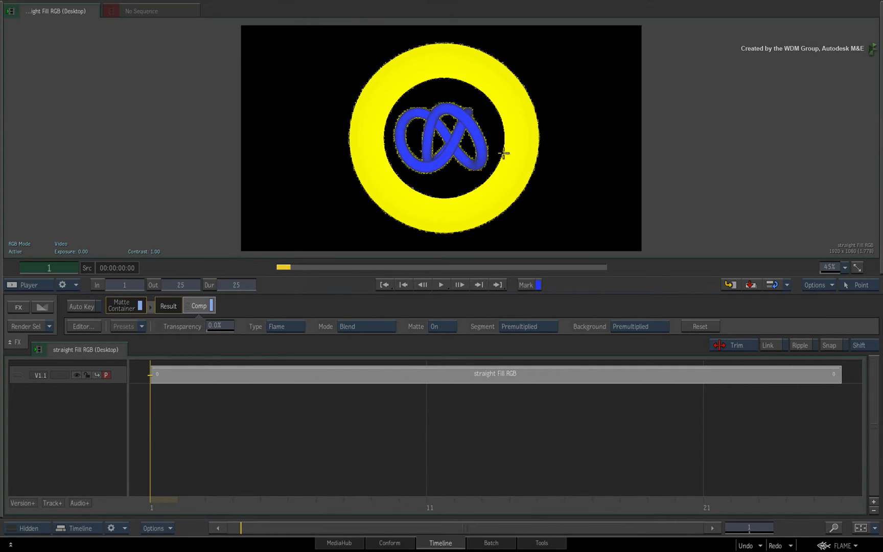
{"action": "mouse_move", "coordinate": [492, 146]}
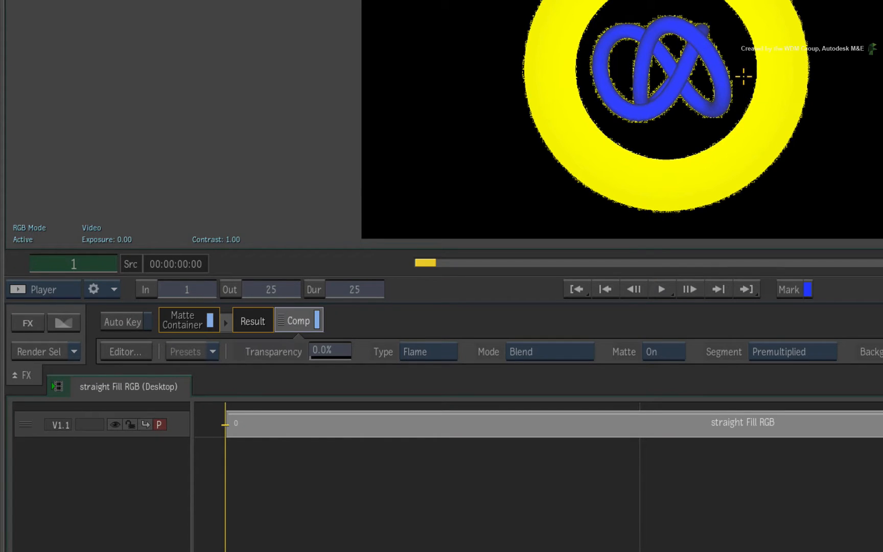
{"action": "mouse_move", "coordinate": [404, 310]}
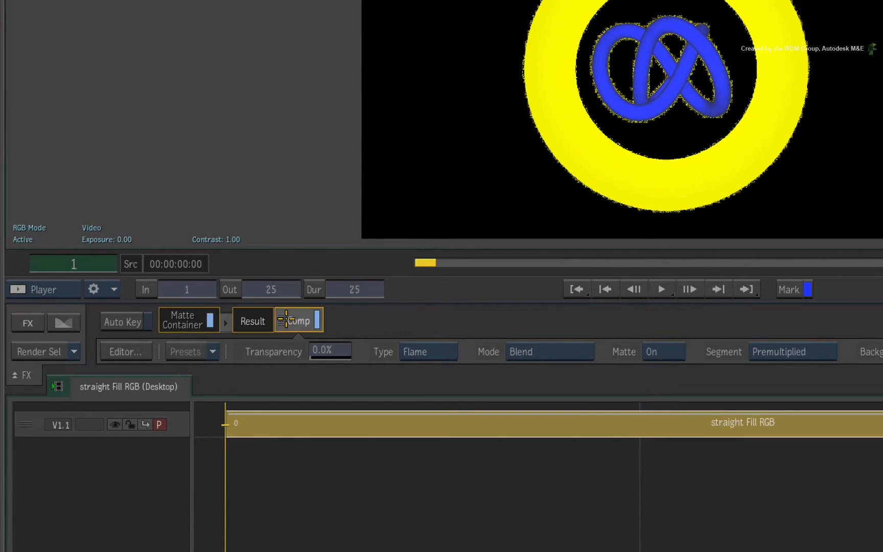
{"action": "mouse_move", "coordinate": [826, 351]}
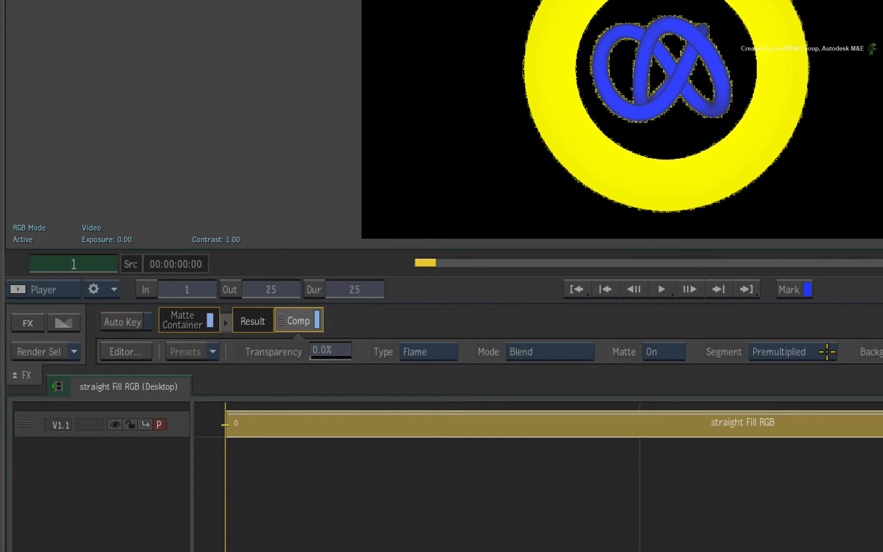
Keep the first container's fill segment Premultiplied, then return to the Tools reels
{"action": "left_click", "coordinate": [791, 351]}
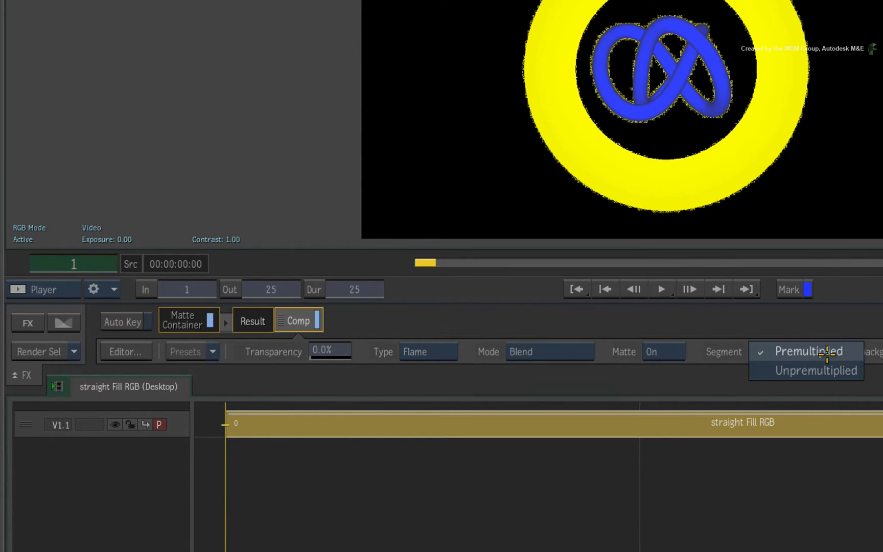
{"action": "left_click", "coordinate": [816, 370]}
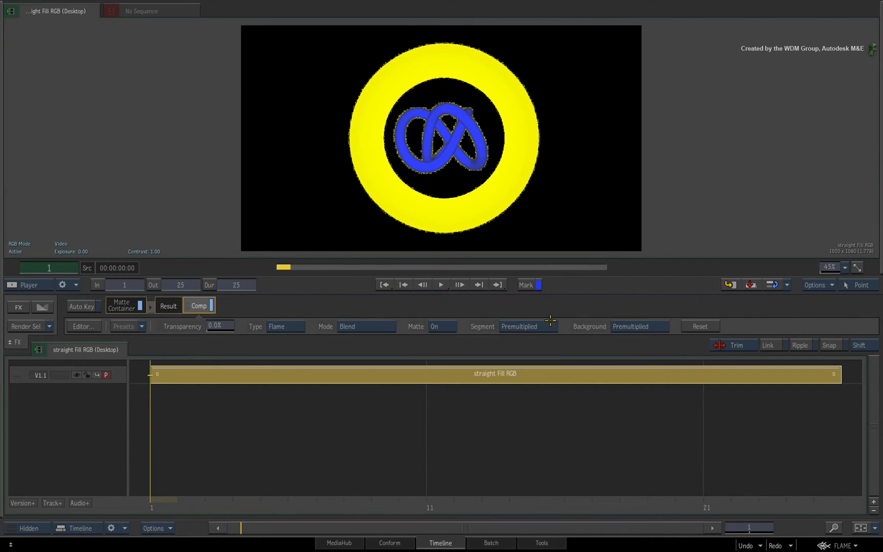
{"action": "left_click", "coordinate": [527, 326]}
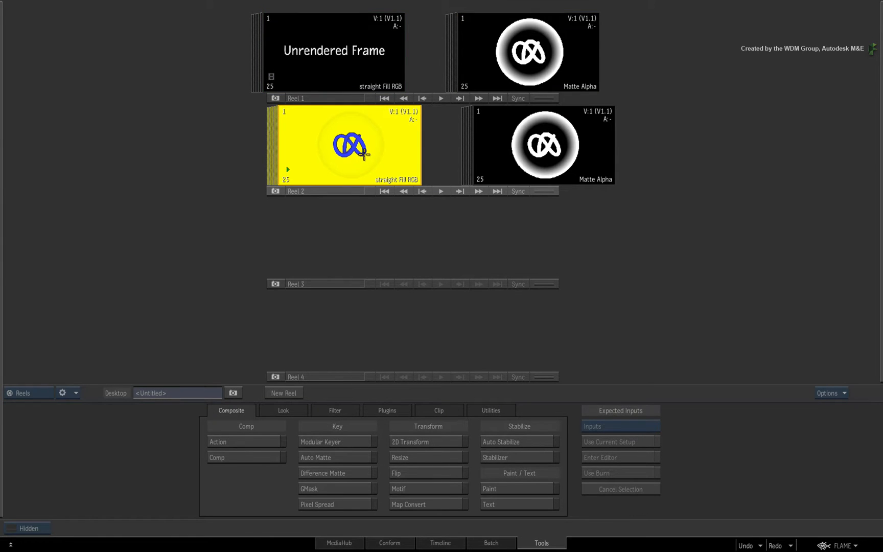
Start Create Matte Container from Utilities for the Reel 2 fill and matte
{"action": "left_click", "coordinate": [490, 409]}
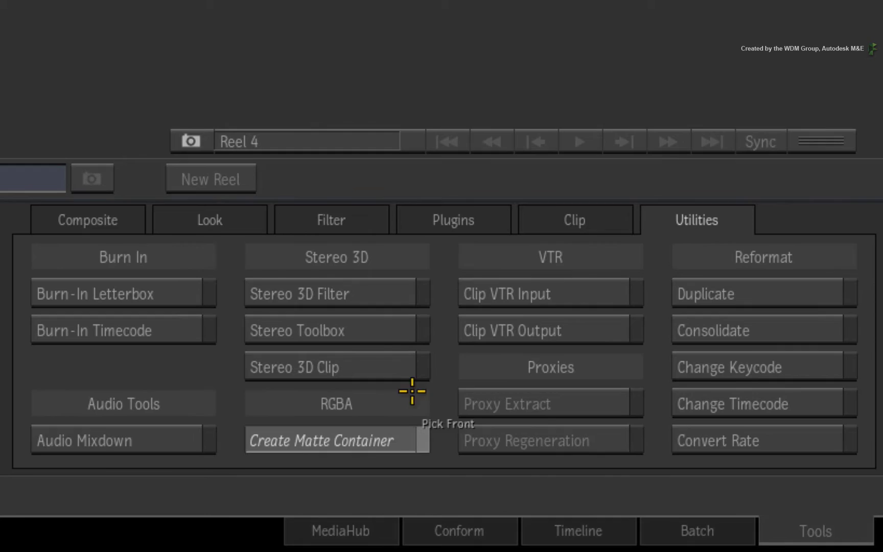
{"action": "left_click", "coordinate": [320, 439]}
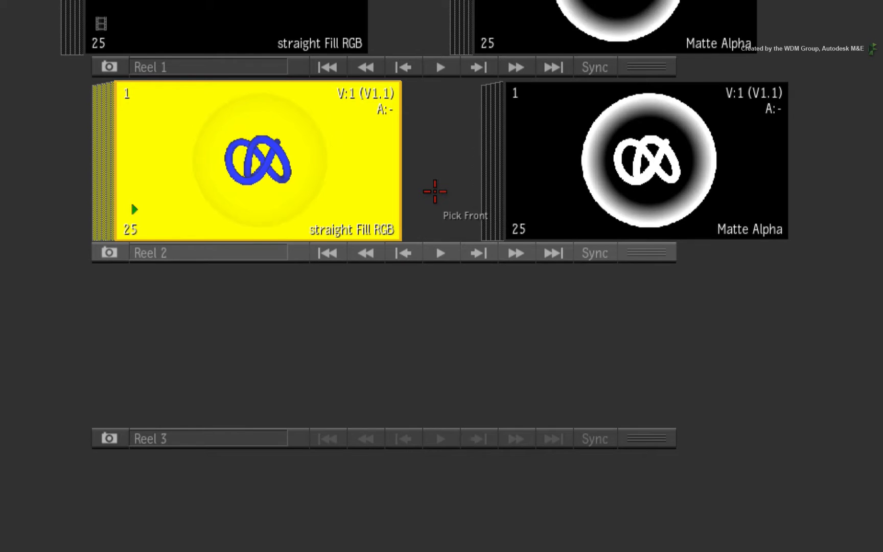
{"action": "mouse_move", "coordinate": [272, 166]}
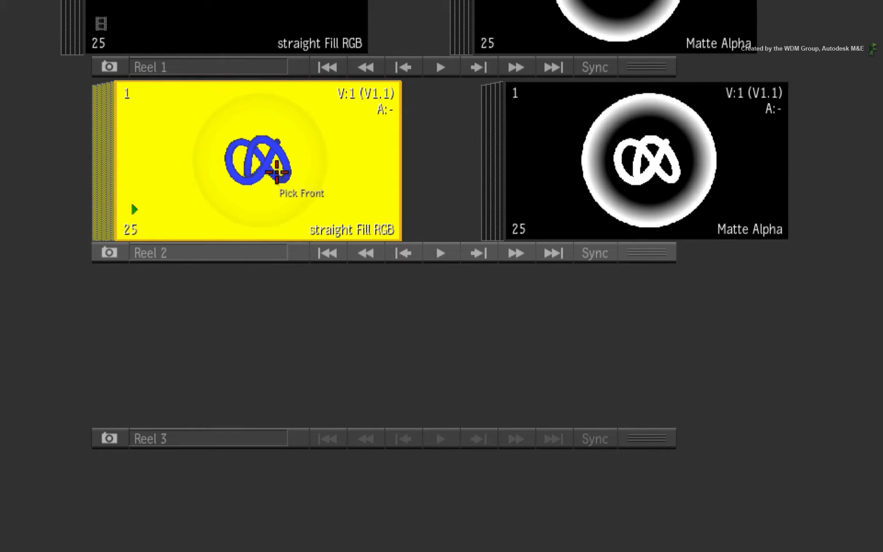
{"action": "mouse_move", "coordinate": [652, 168]}
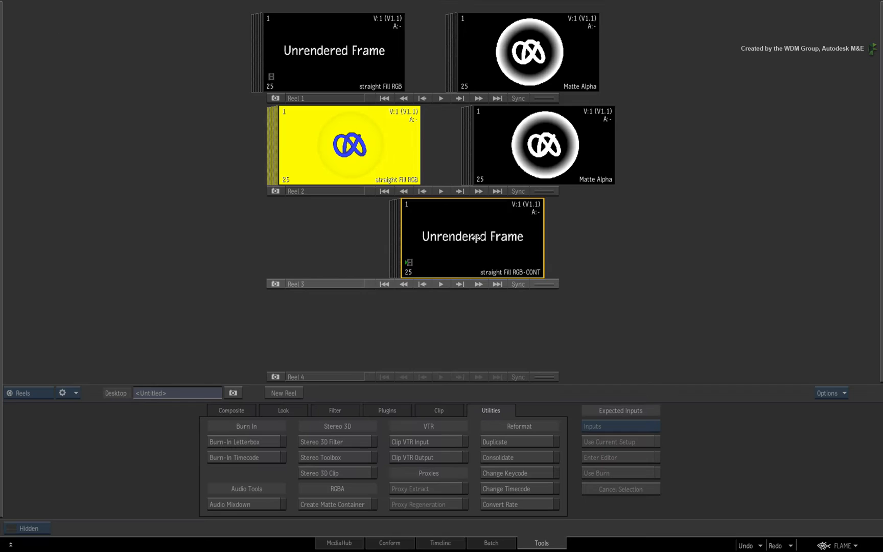
Set the new Reel 3 matte container's fill segment to Unpremultiplied
{"action": "double_click", "coordinate": [472, 236]}
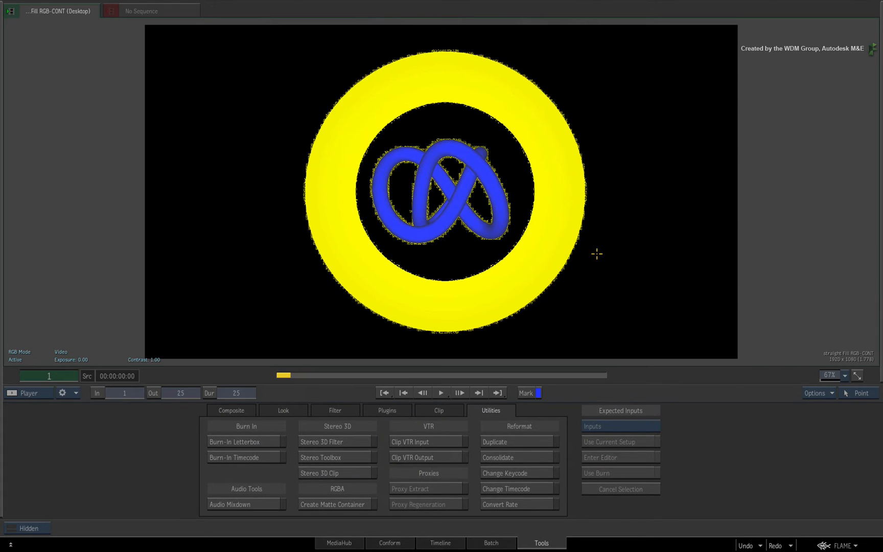
{"action": "mouse_move", "coordinate": [552, 200]}
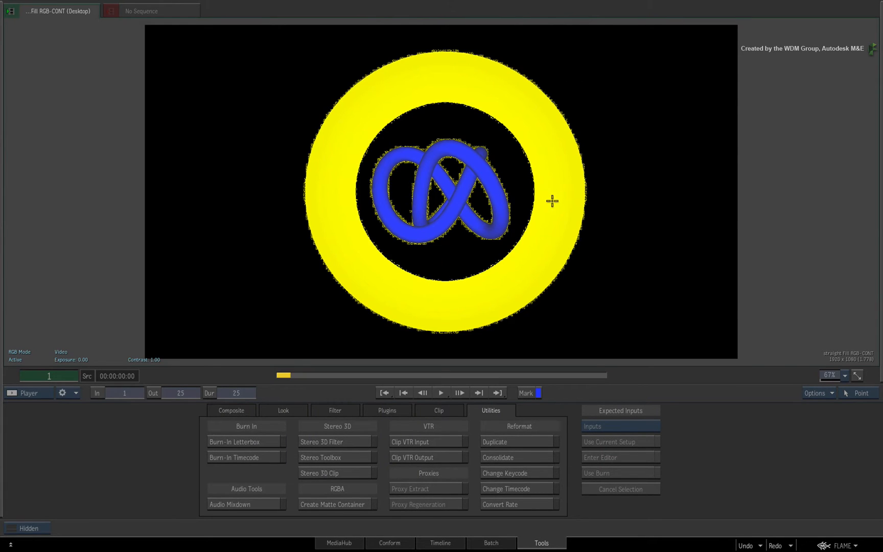
{"action": "mouse_move", "coordinate": [539, 246]}
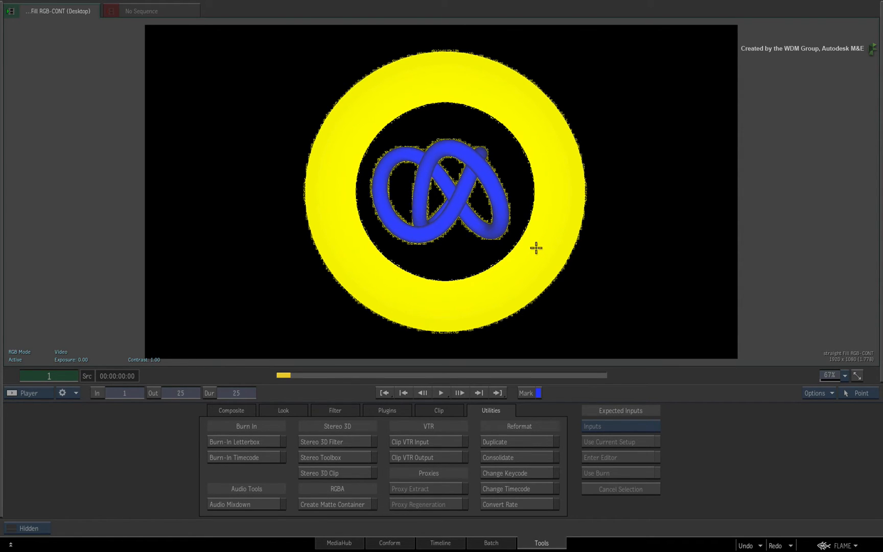
{"action": "mouse_move", "coordinate": [497, 348]}
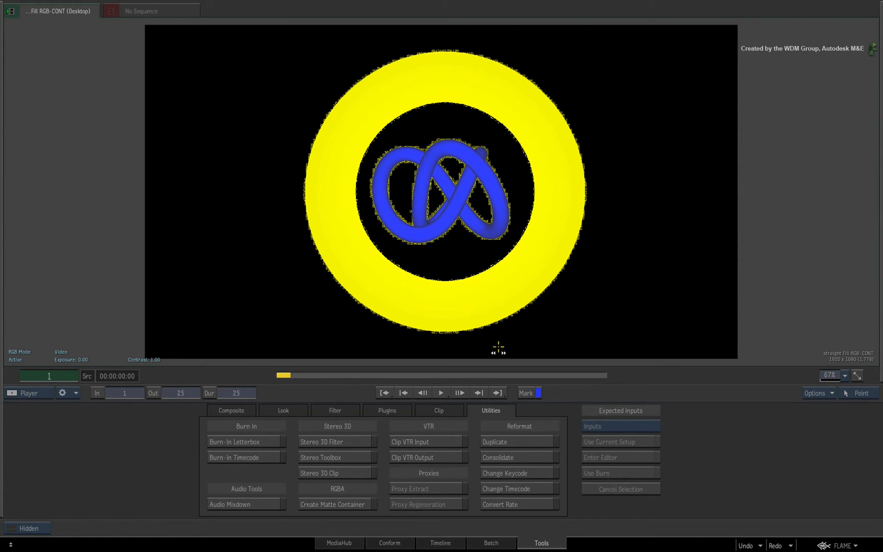
{"action": "left_click", "coordinate": [439, 542]}
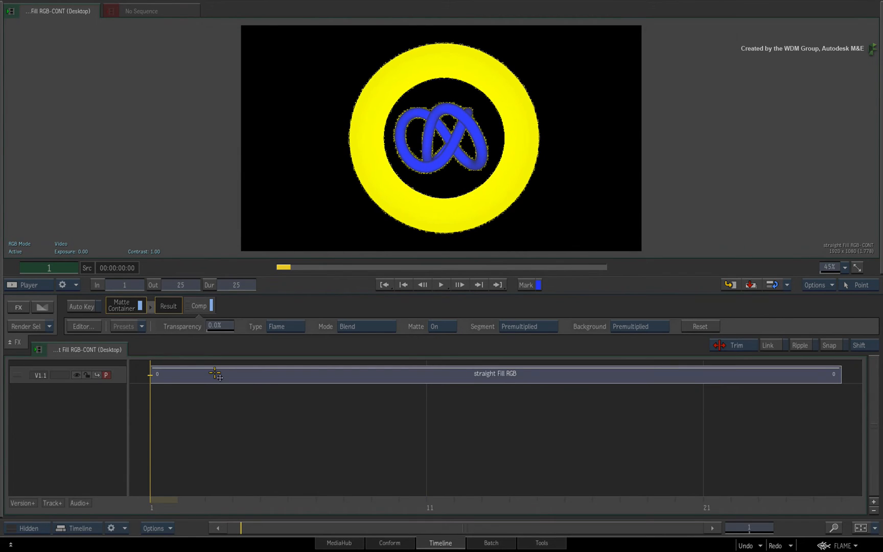
{"action": "left_click", "coordinate": [527, 326]}
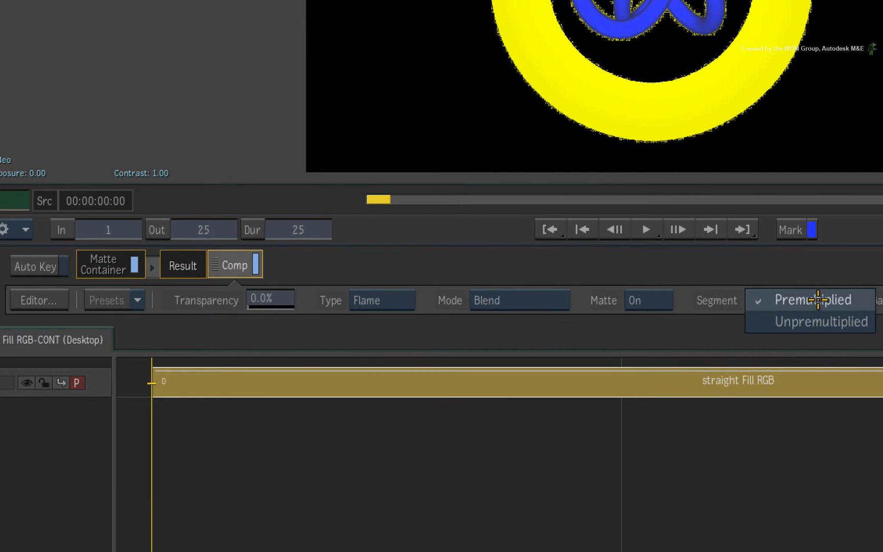
{"action": "left_click", "coordinate": [823, 321]}
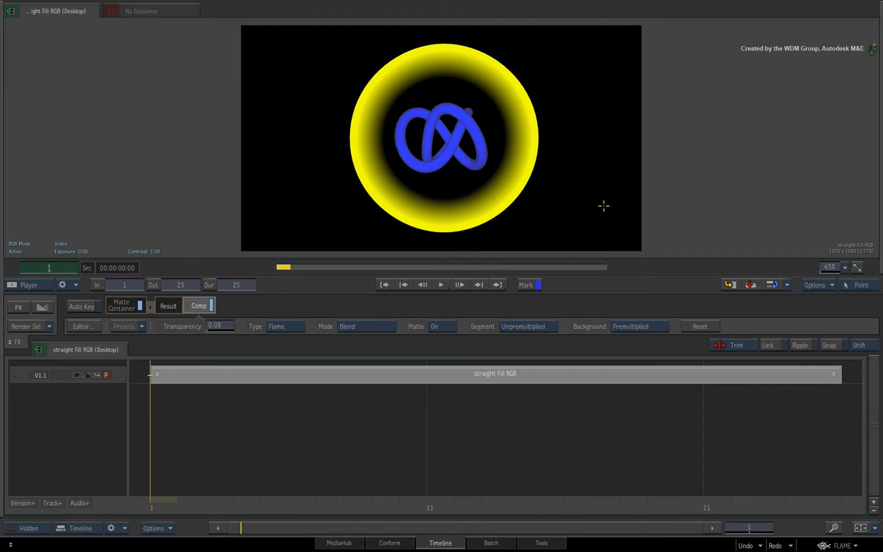
{"action": "mouse_move", "coordinate": [607, 200]}
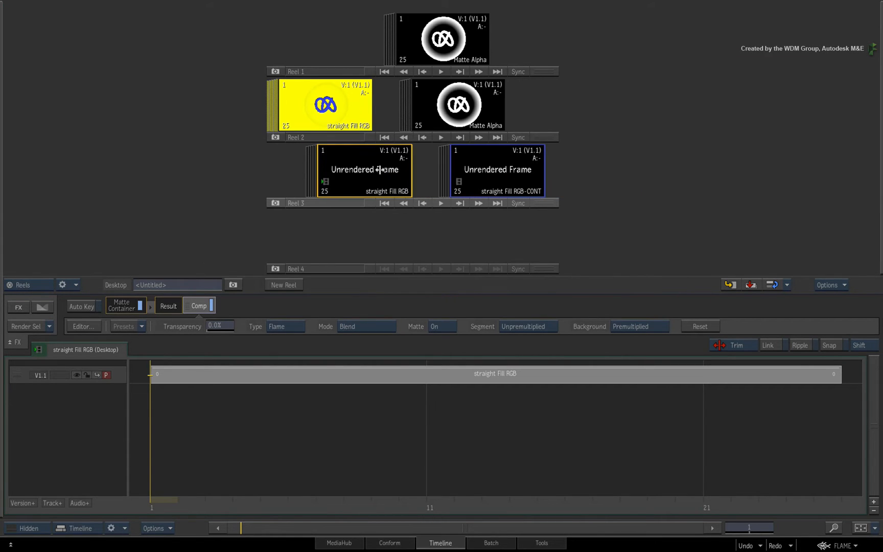
Rename the first Reel 3 container clip and begin naming the second one 'prem…'
{"action": "left_click", "coordinate": [496, 171]}
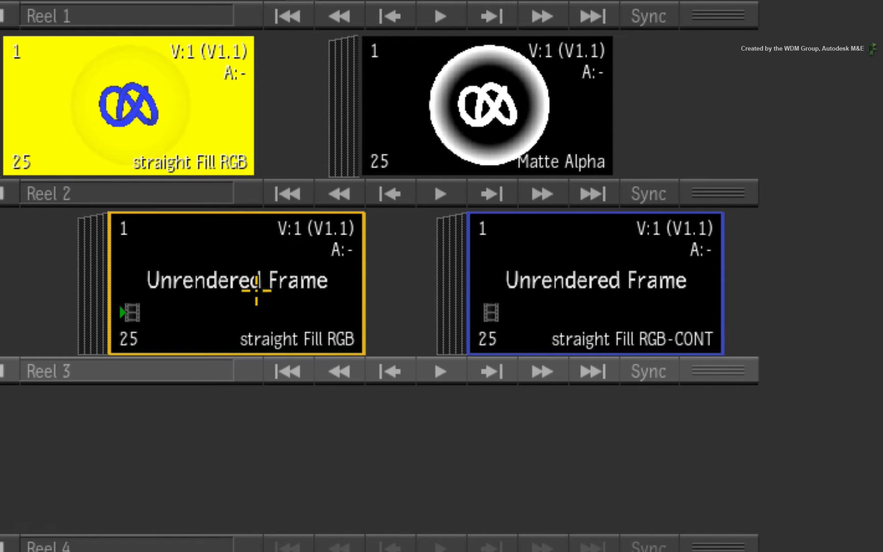
{"action": "key", "text": "n"}
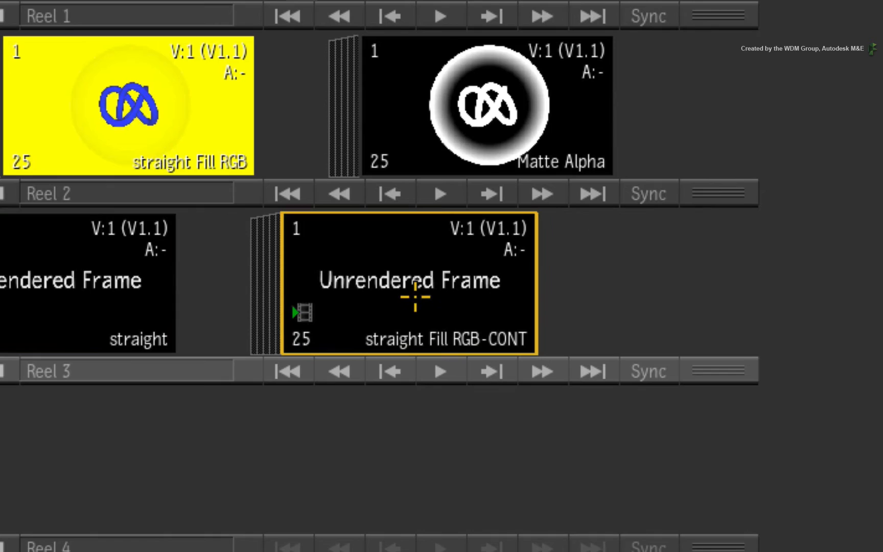
{"action": "type", "text": "premultiply (Desktop"}
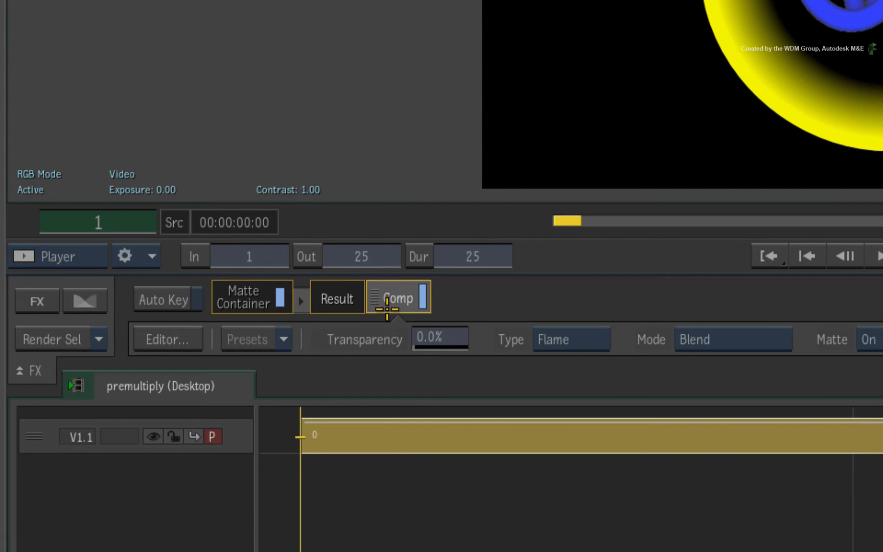
{"action": "mouse_move", "coordinate": [446, 295]}
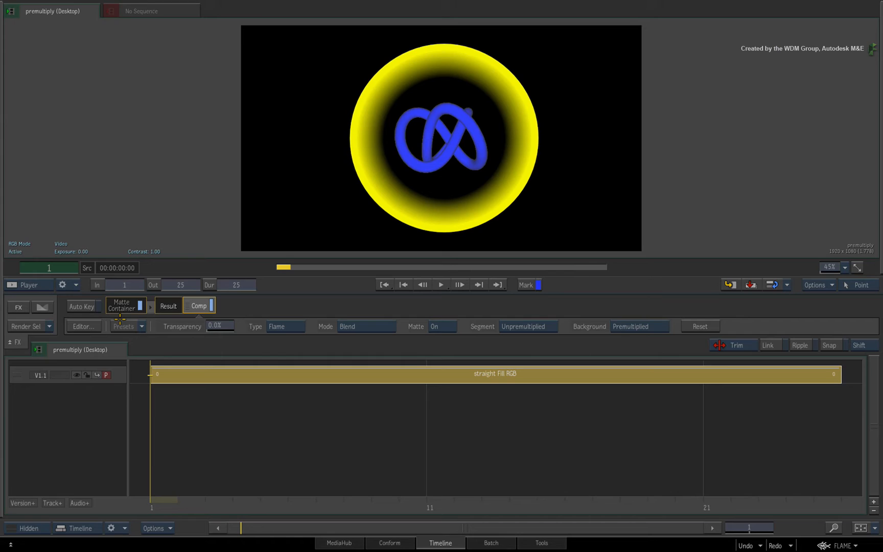
{"action": "mouse_move", "coordinate": [254, 305]}
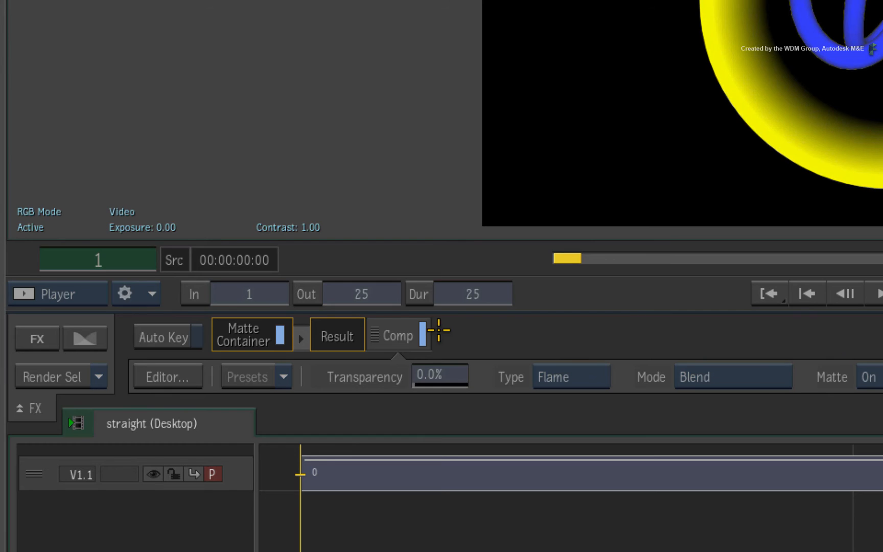
View the straight clip's Comp result showing the full yellow fill with the blue knot
{"action": "left_click", "coordinate": [400, 335]}
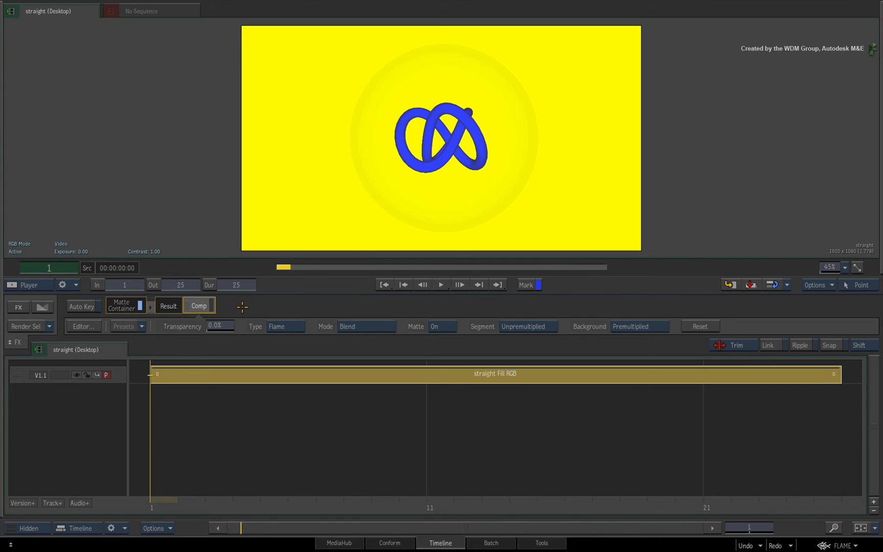
{"action": "mouse_move", "coordinate": [235, 304]}
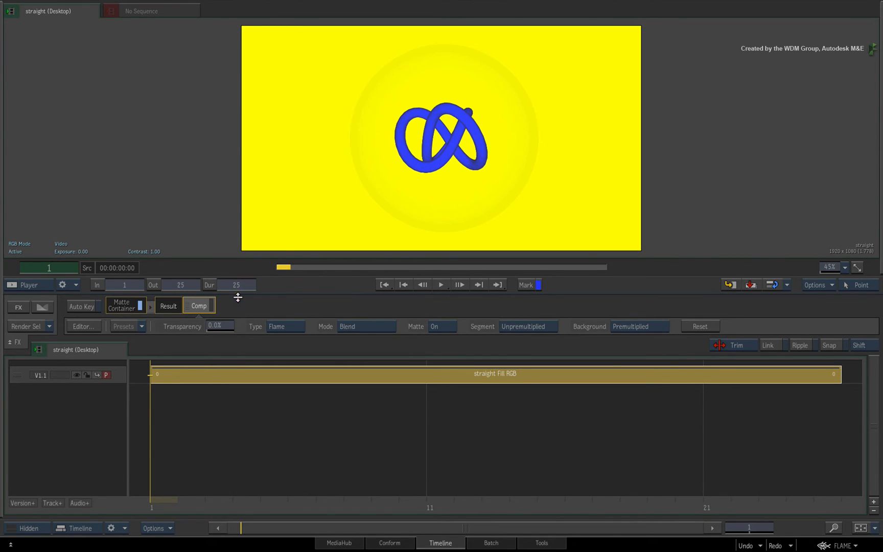
{"action": "mouse_move", "coordinate": [227, 306]}
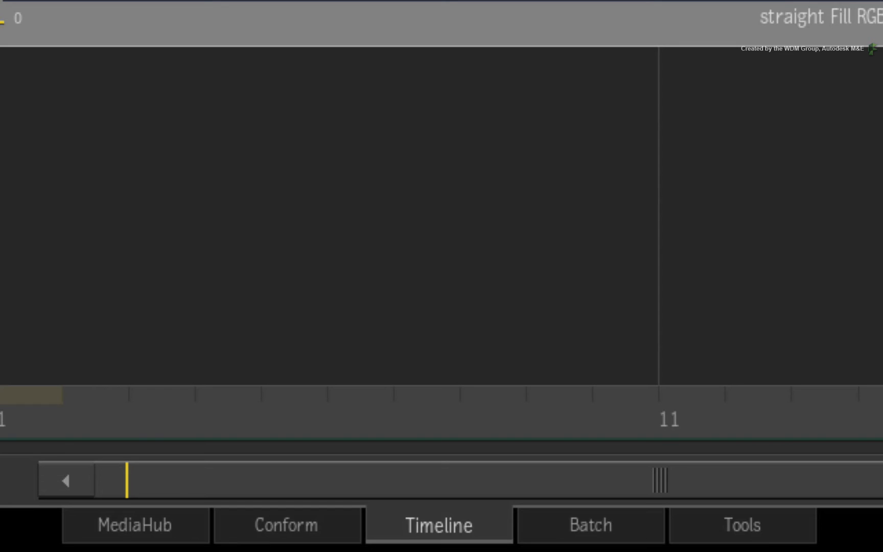
Select the straight and premultiply clips in MediaHub and drop them into the export folder
{"action": "left_click", "coordinate": [134, 525]}
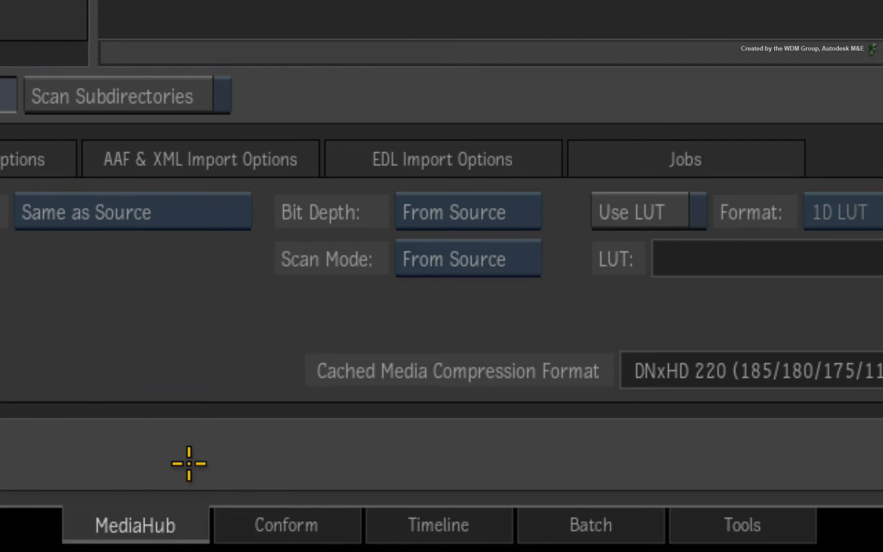
{"action": "left_click", "coordinate": [135, 526]}
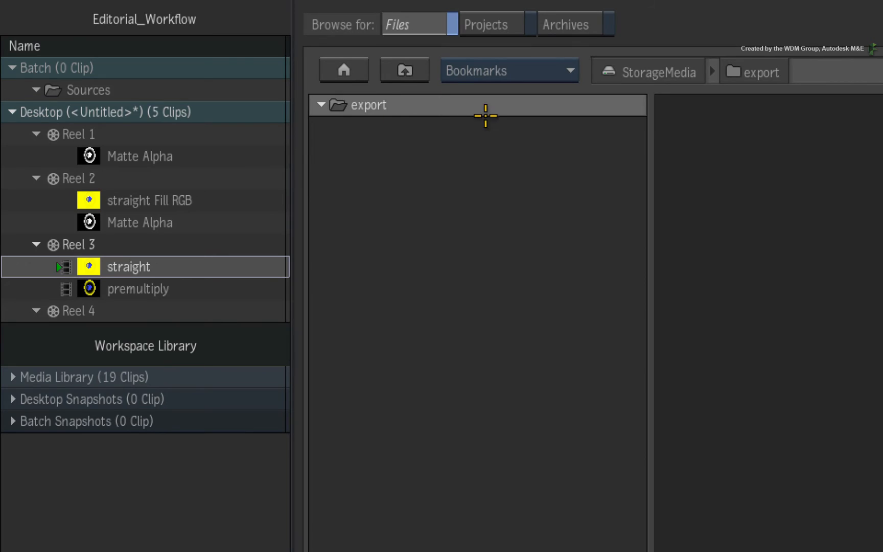
{"action": "mouse_move", "coordinate": [420, 169]}
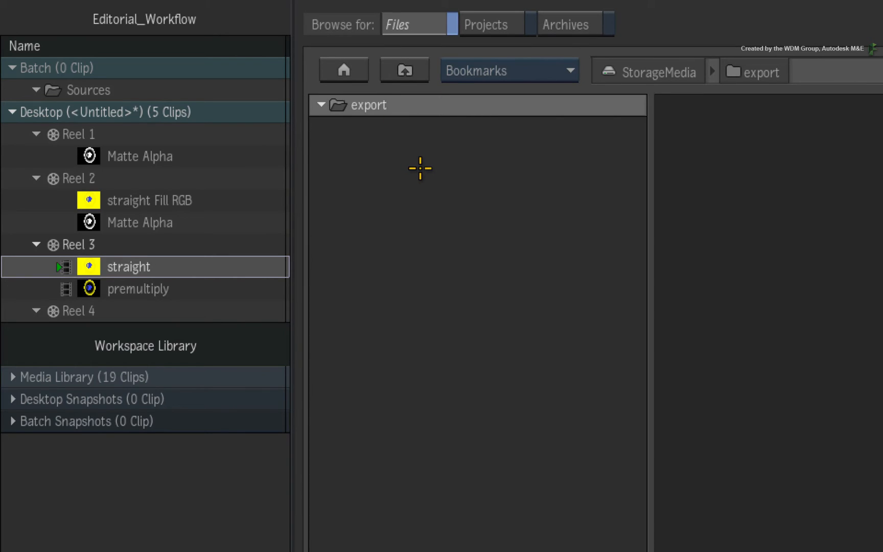
{"action": "mouse_move", "coordinate": [414, 175]}
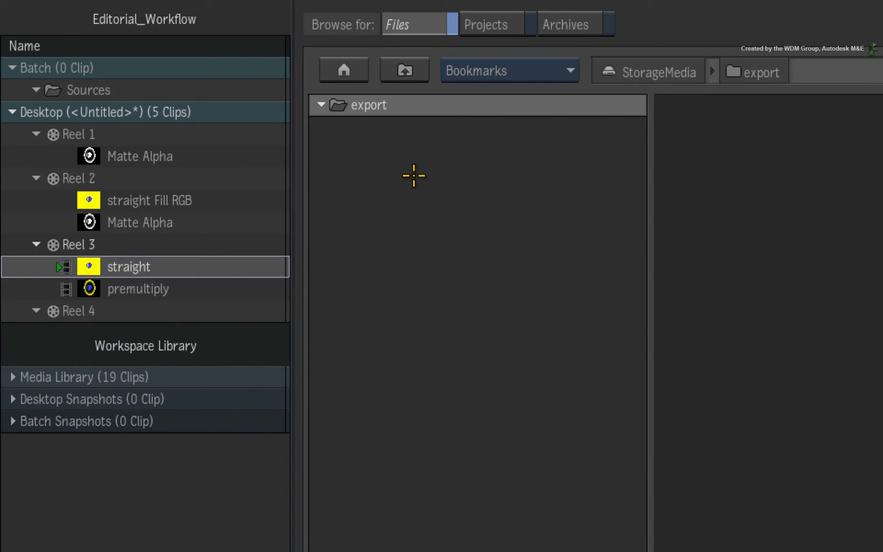
{"action": "left_click", "coordinate": [138, 290]}
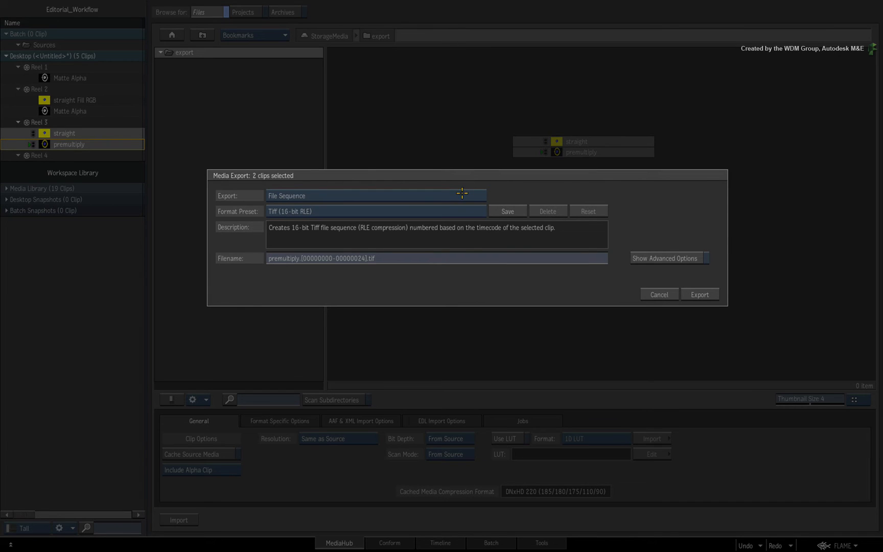
Export both clips with the Tiff (16-bit RLE) format preset
{"action": "left_click", "coordinate": [374, 212]}
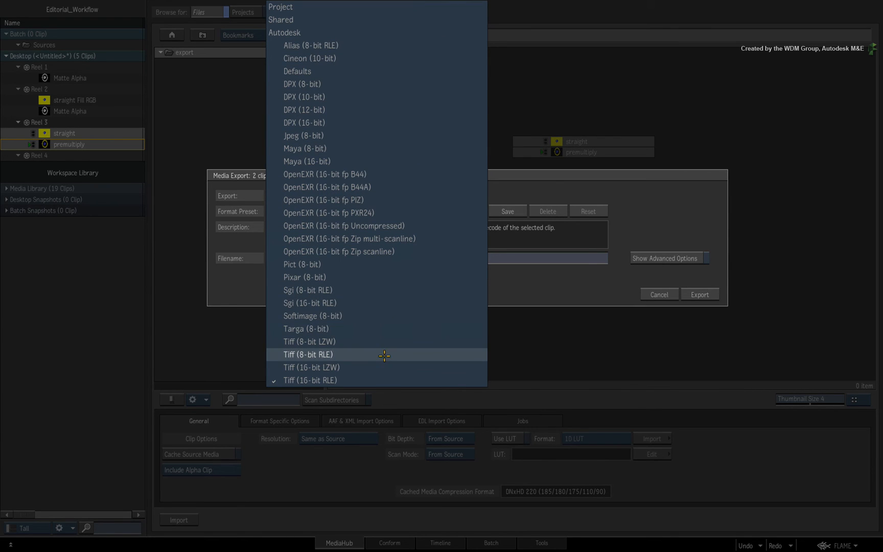
{"action": "mouse_move", "coordinate": [370, 302]}
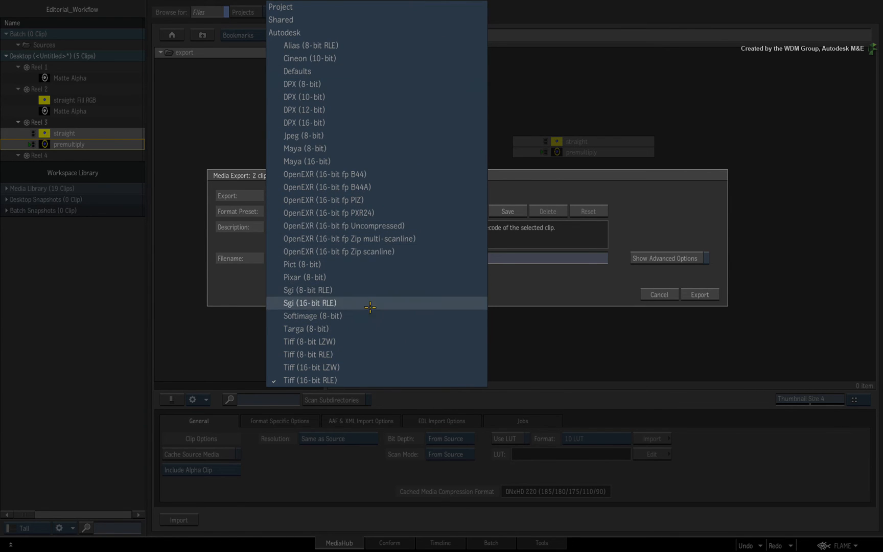
{"action": "left_click", "coordinate": [310, 379]}
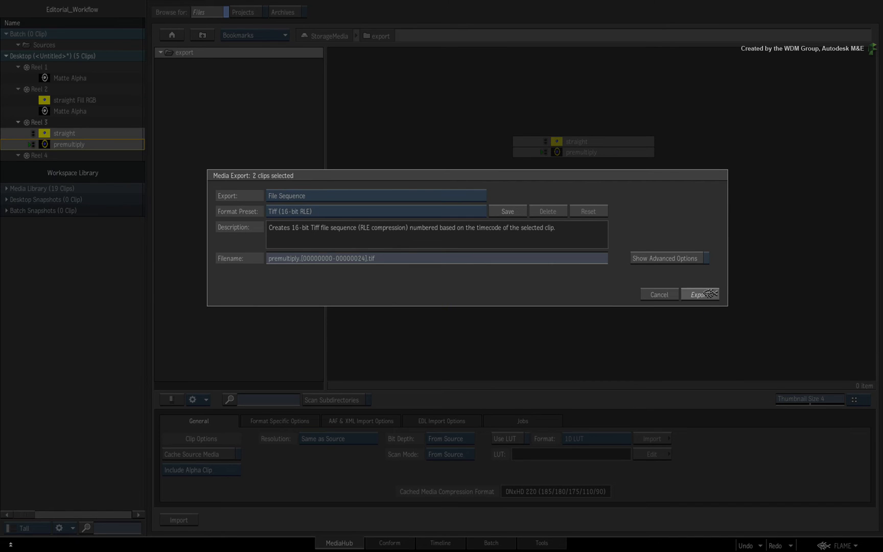
{"action": "left_click", "coordinate": [698, 295]}
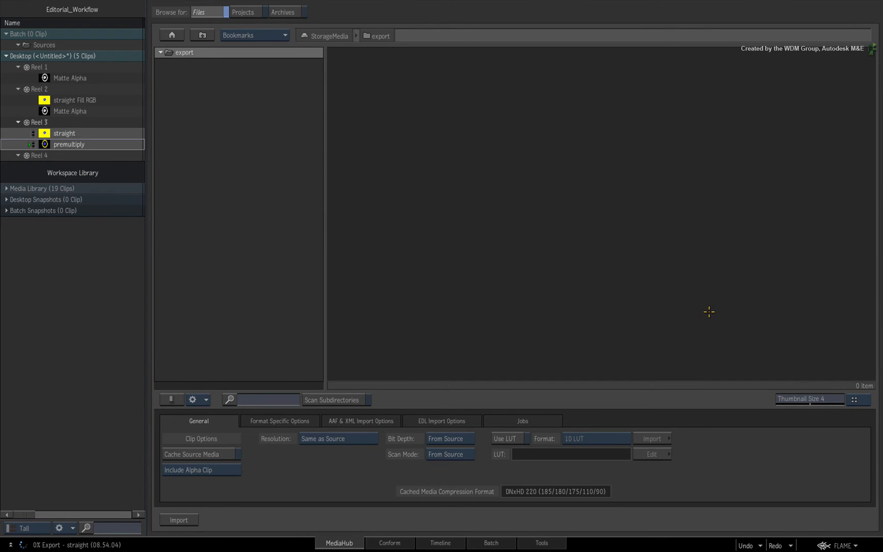
{"action": "mouse_move", "coordinate": [705, 311]}
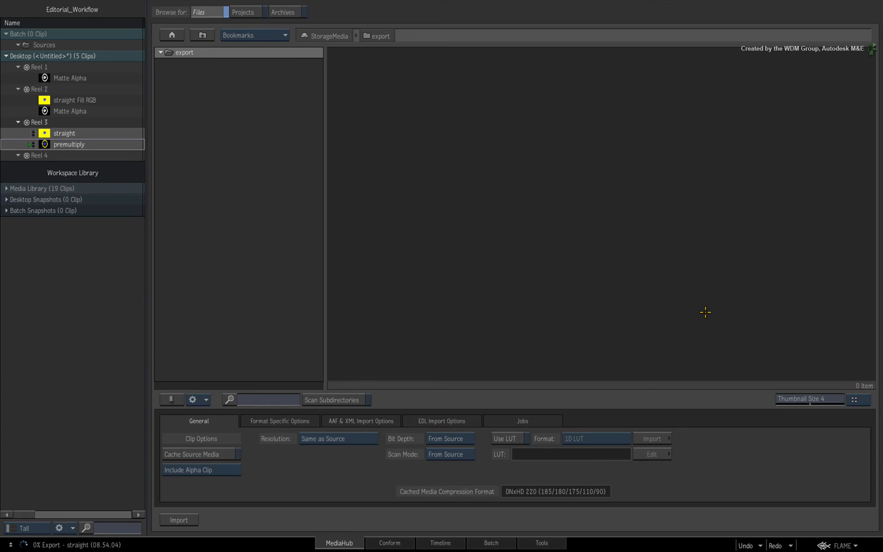
{"action": "mouse_move", "coordinate": [698, 305]}
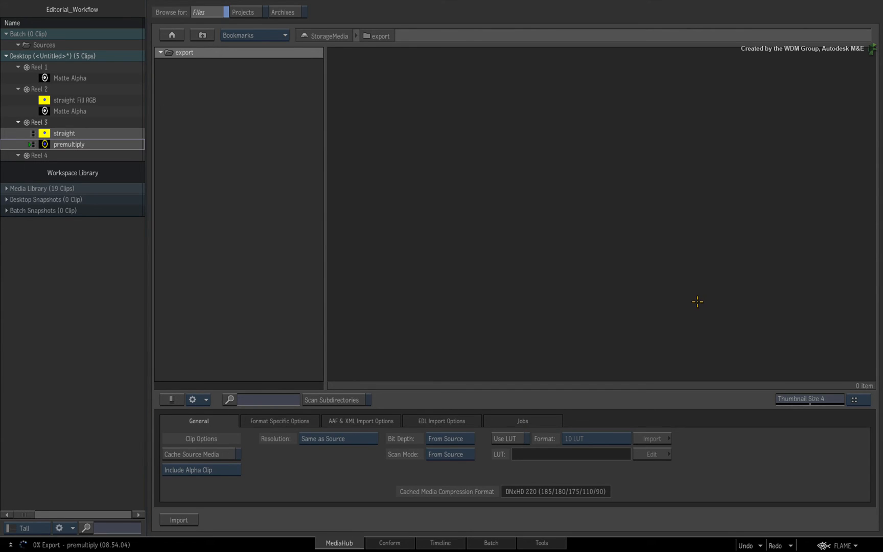
{"action": "mouse_move", "coordinate": [690, 292]}
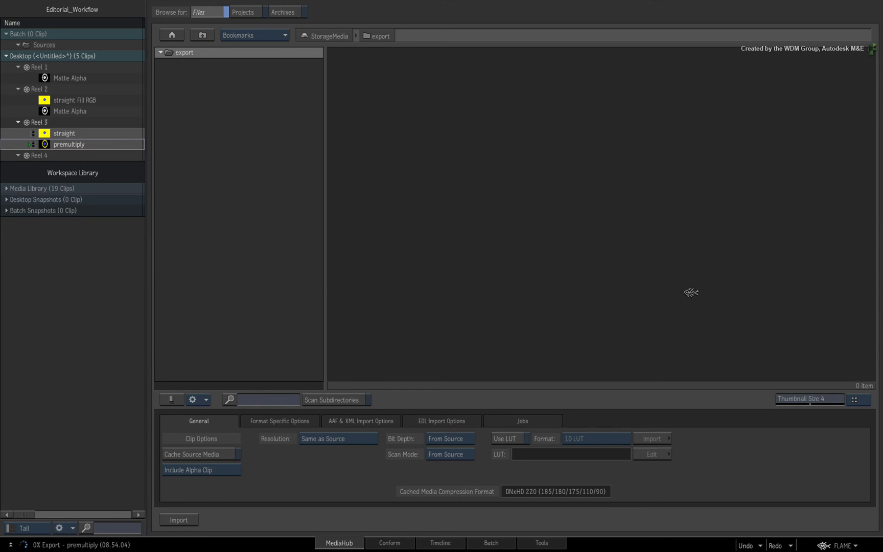
Refresh the export folder so the premultiply and straight sequences appear
{"action": "left_click", "coordinate": [184, 52]}
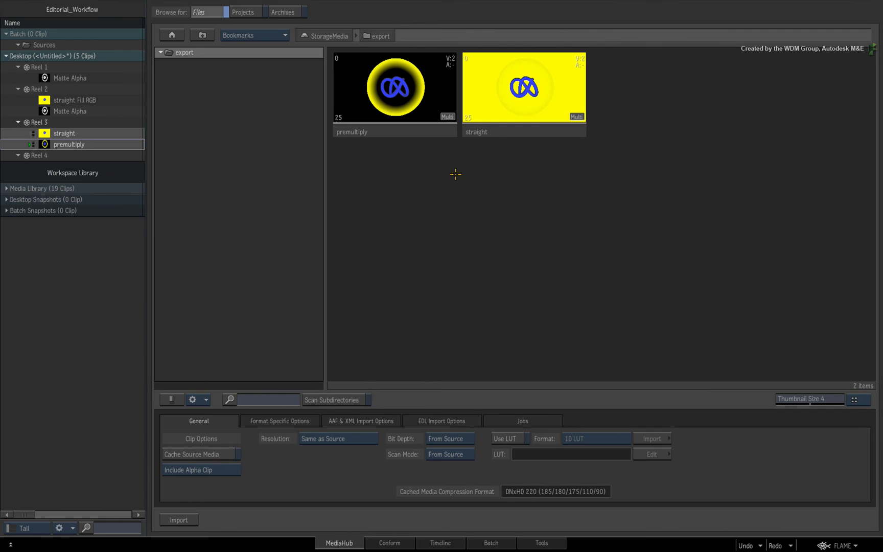
{"action": "mouse_move", "coordinate": [450, 177]}
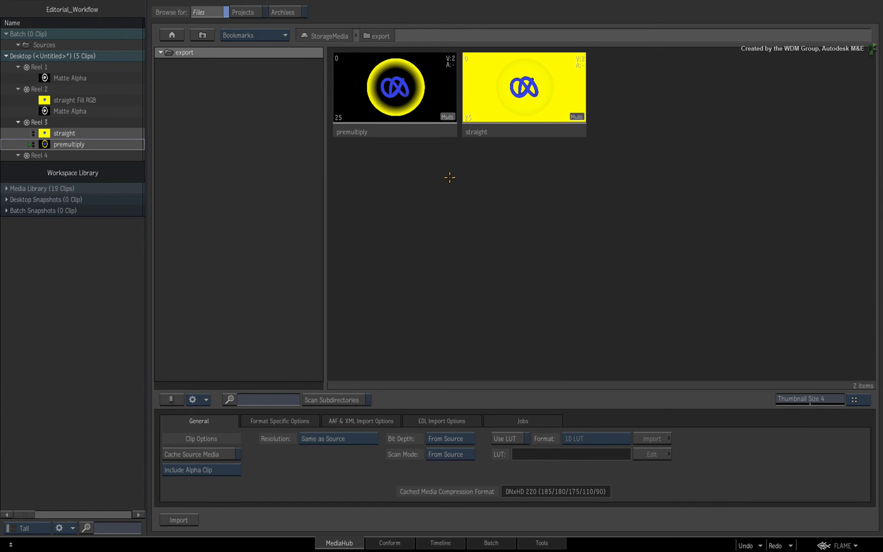